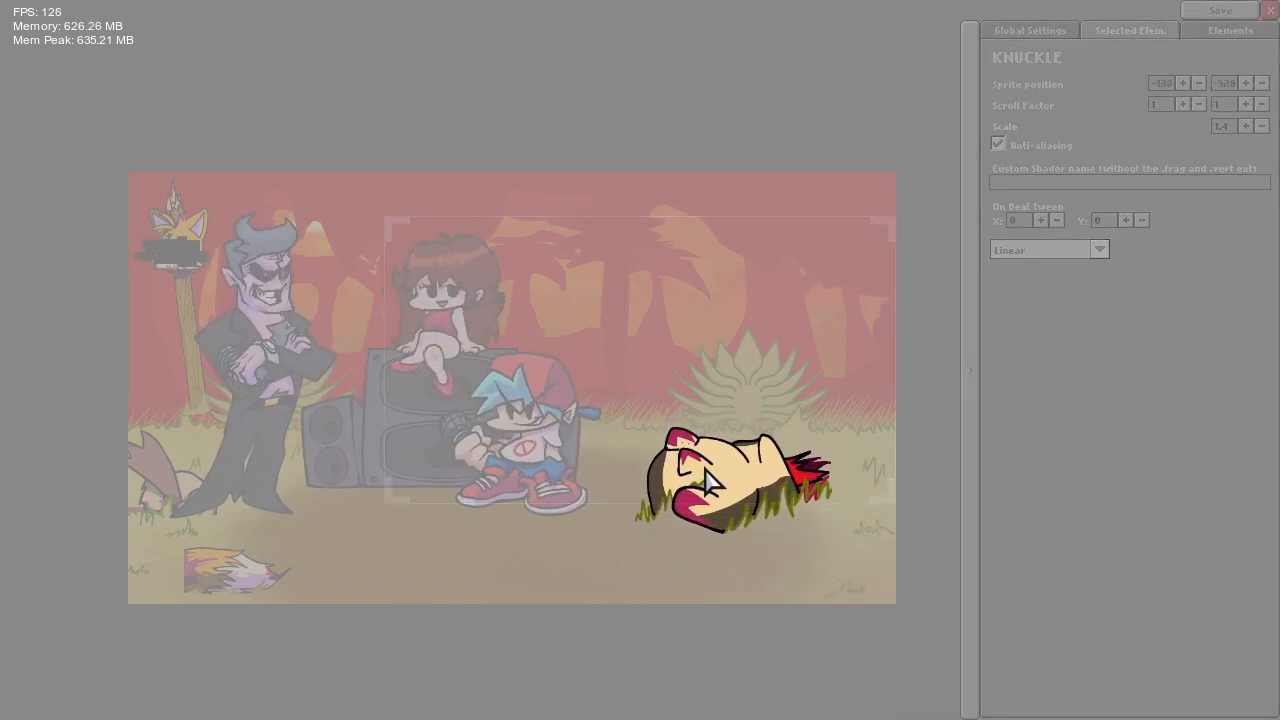
Shrink Knuckle to scale 1 and give it the 'blammed' custom shader
{"action": "left_click", "coordinate": [1261, 125]}
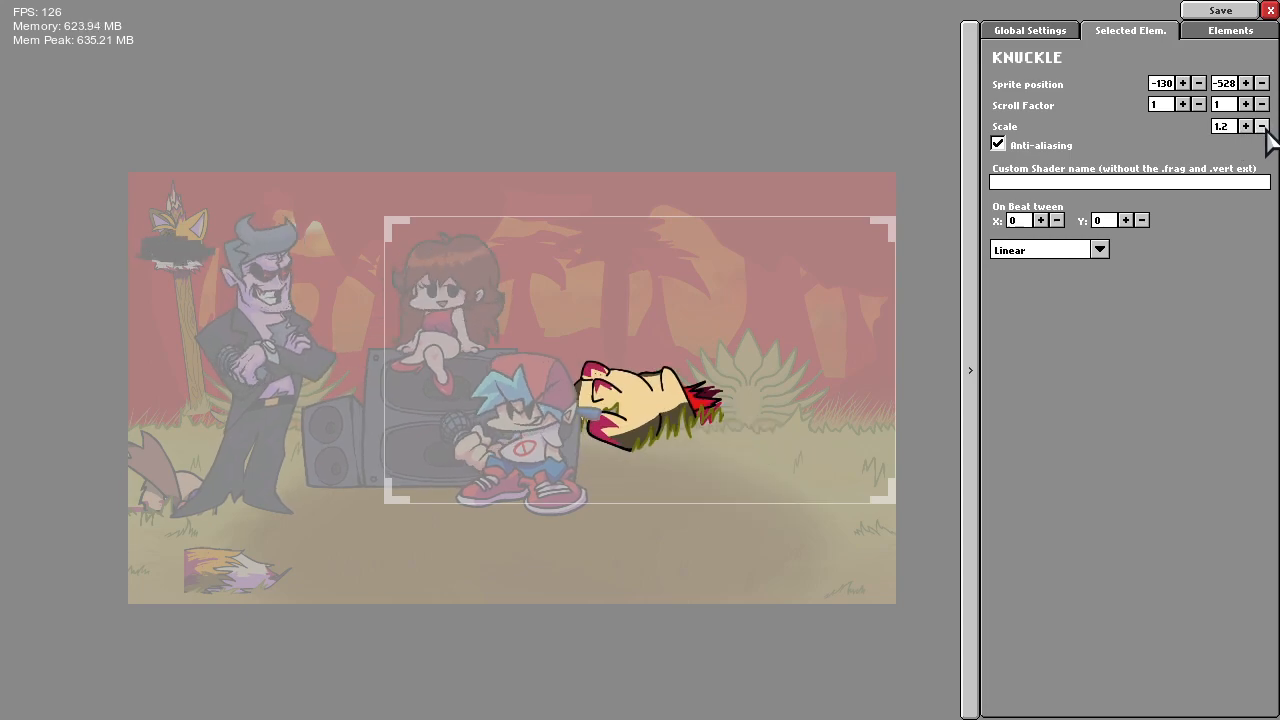
{"action": "left_click", "coordinate": [1261, 125]}
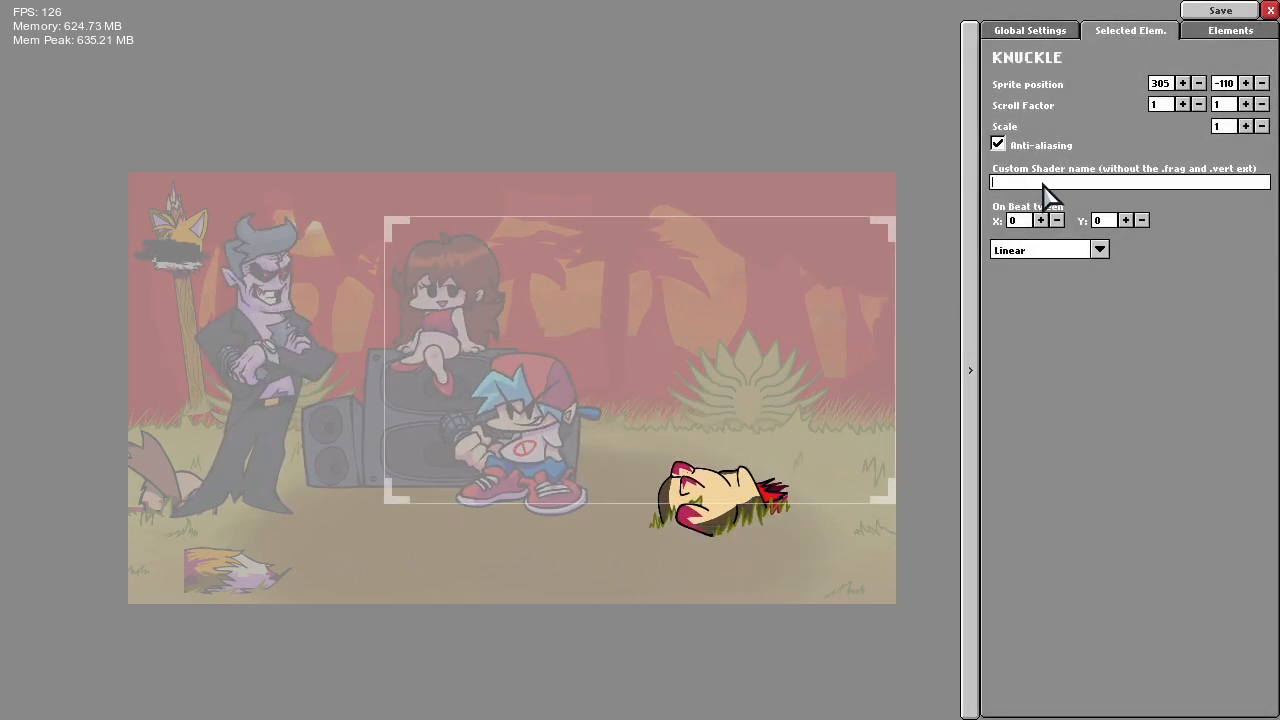
{"action": "type", "text": "bal"}
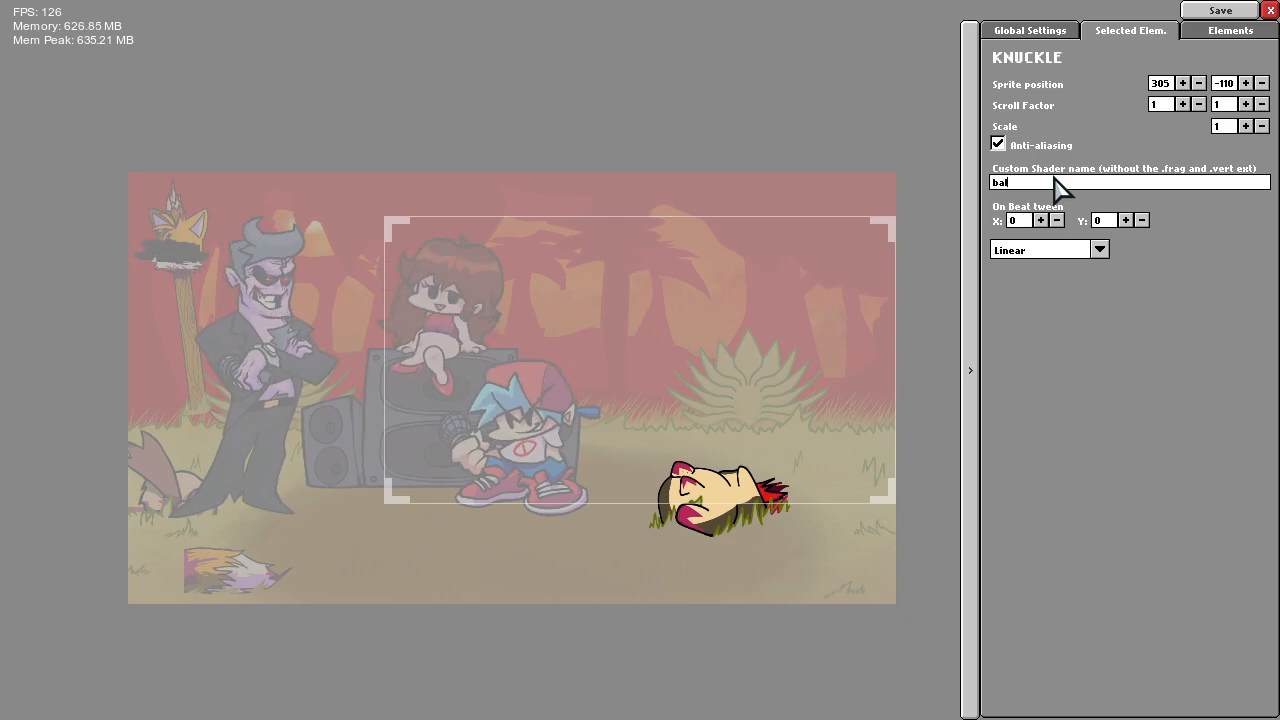
{"action": "type", "text": "lammed"}
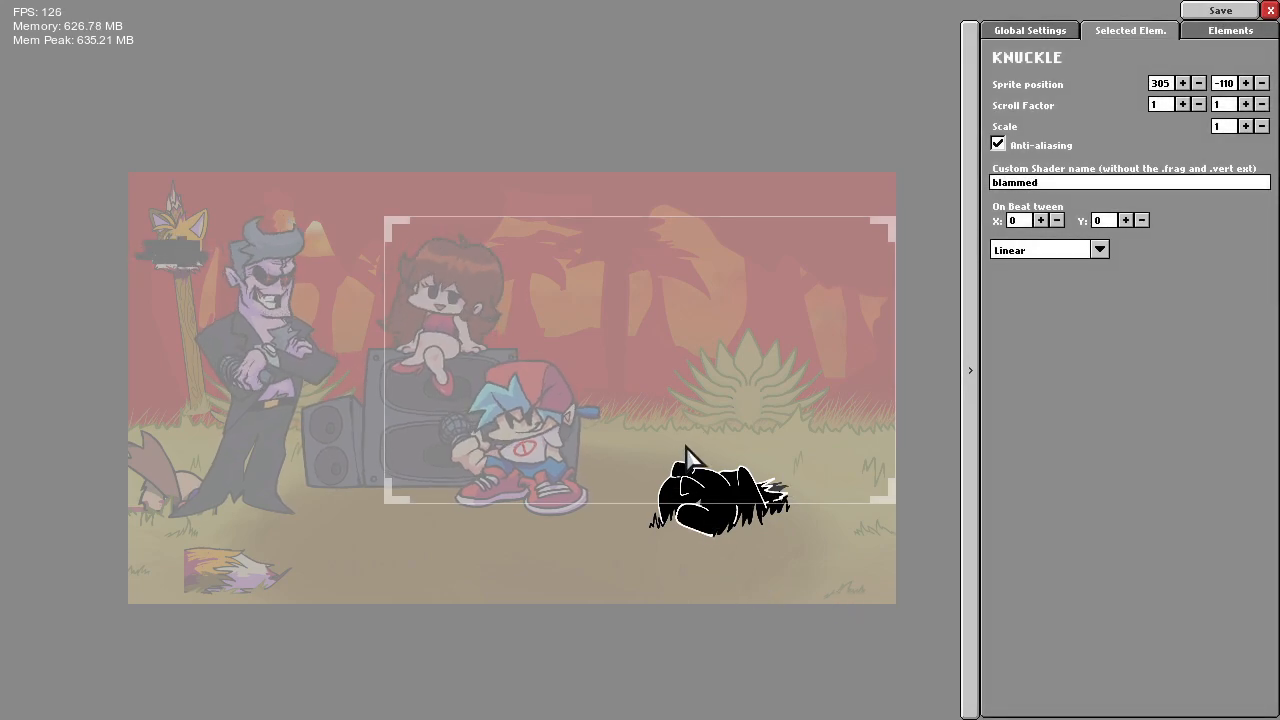
{"action": "mouse_move", "coordinate": [715, 520]}
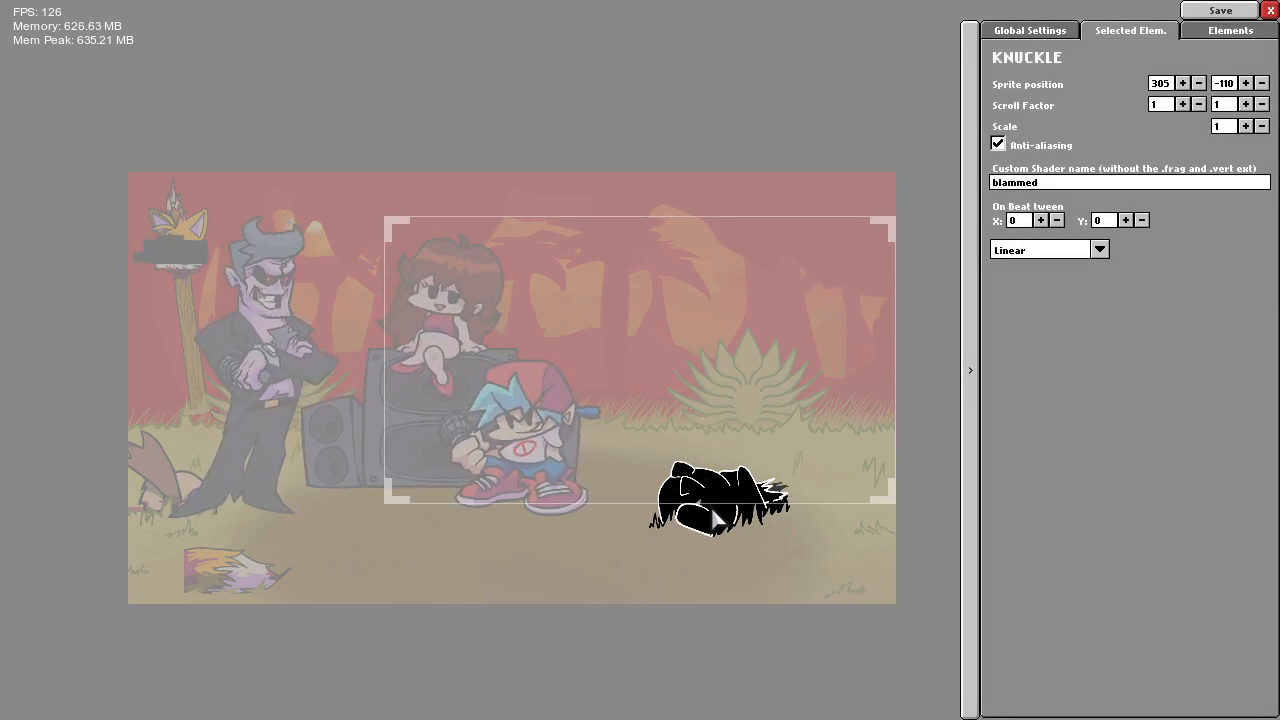
Select the FLOOR1 sprite in the Elements list and move it one layer down
{"action": "left_click", "coordinate": [1230, 30]}
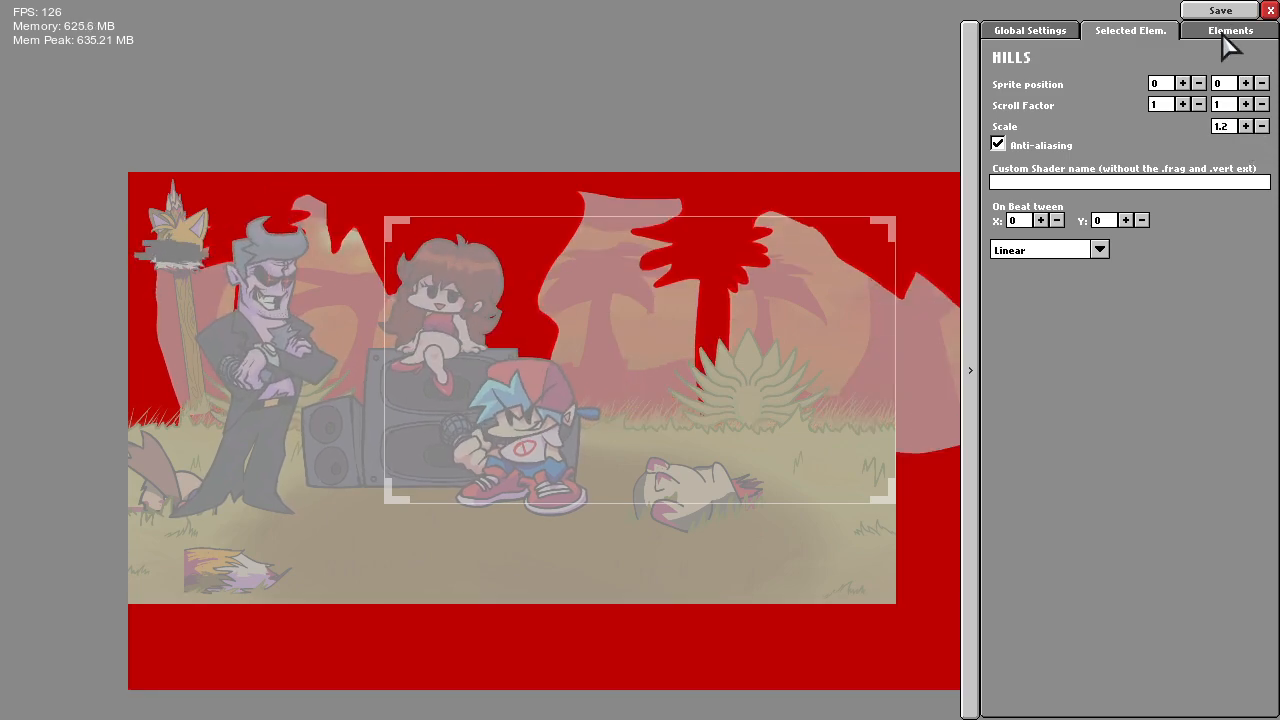
{"action": "left_click", "coordinate": [1230, 30]}
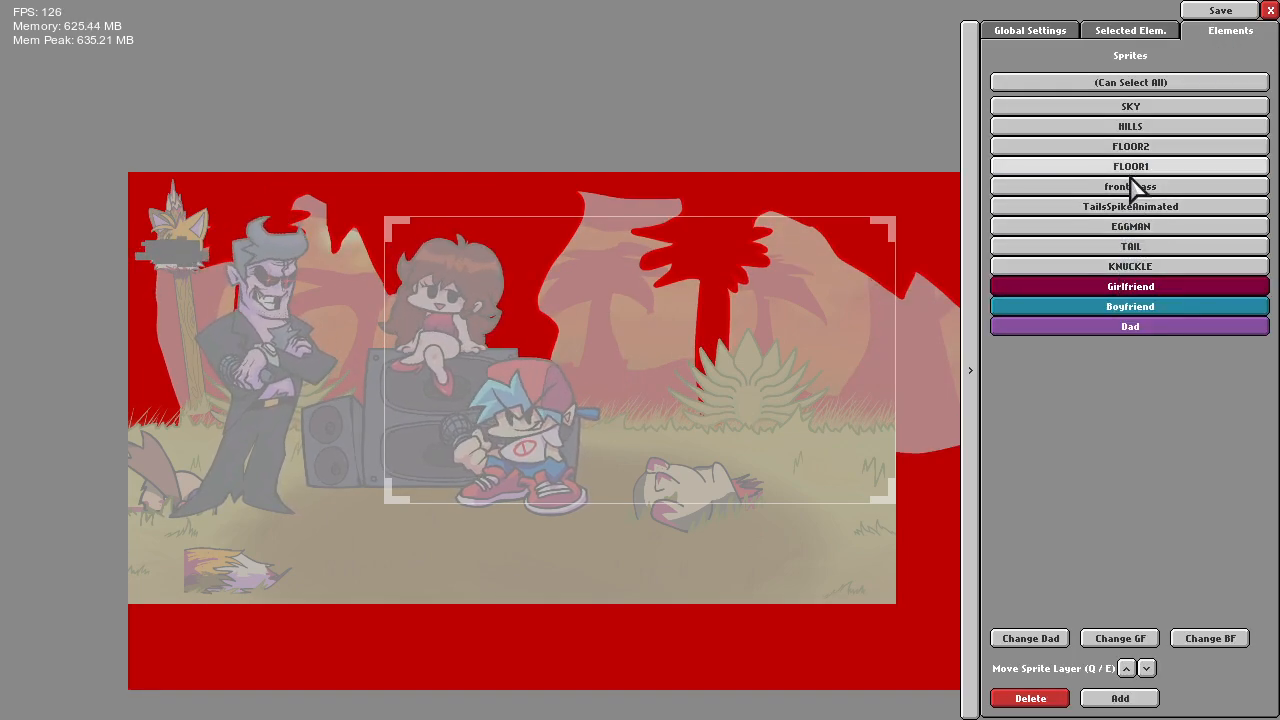
{"action": "left_click", "coordinate": [1130, 166]}
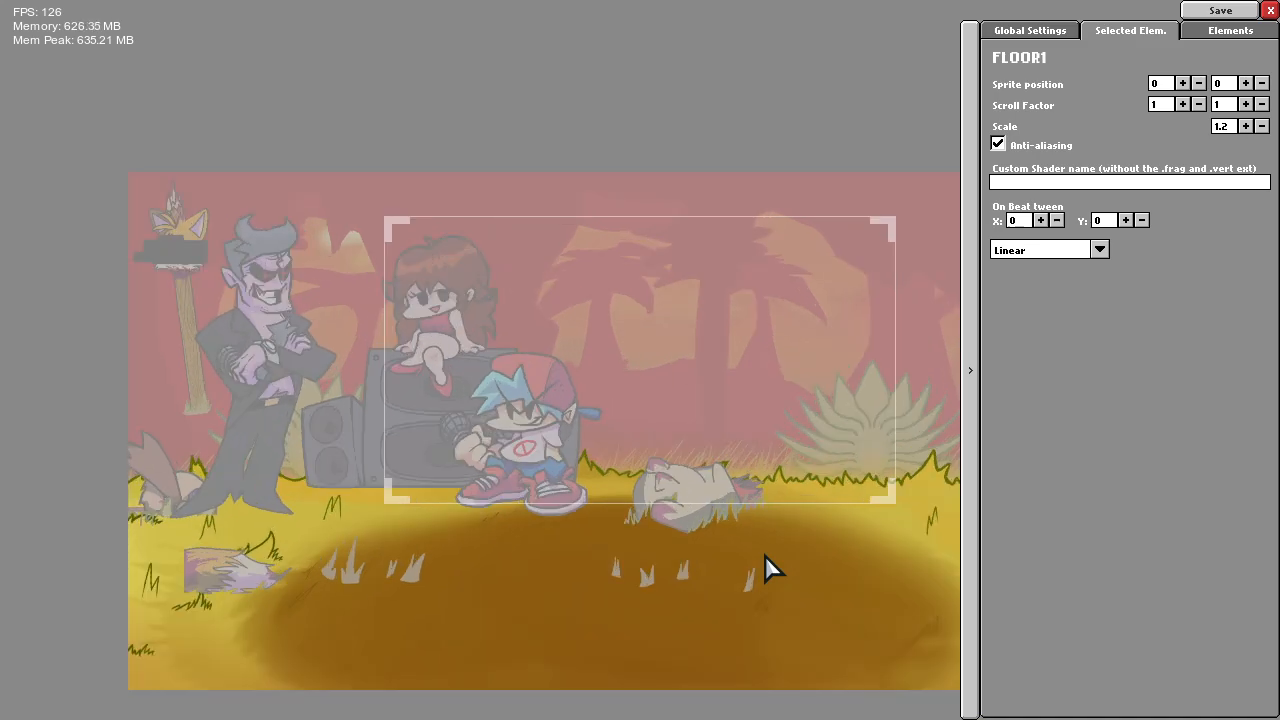
{"action": "left_click", "coordinate": [1229, 30]}
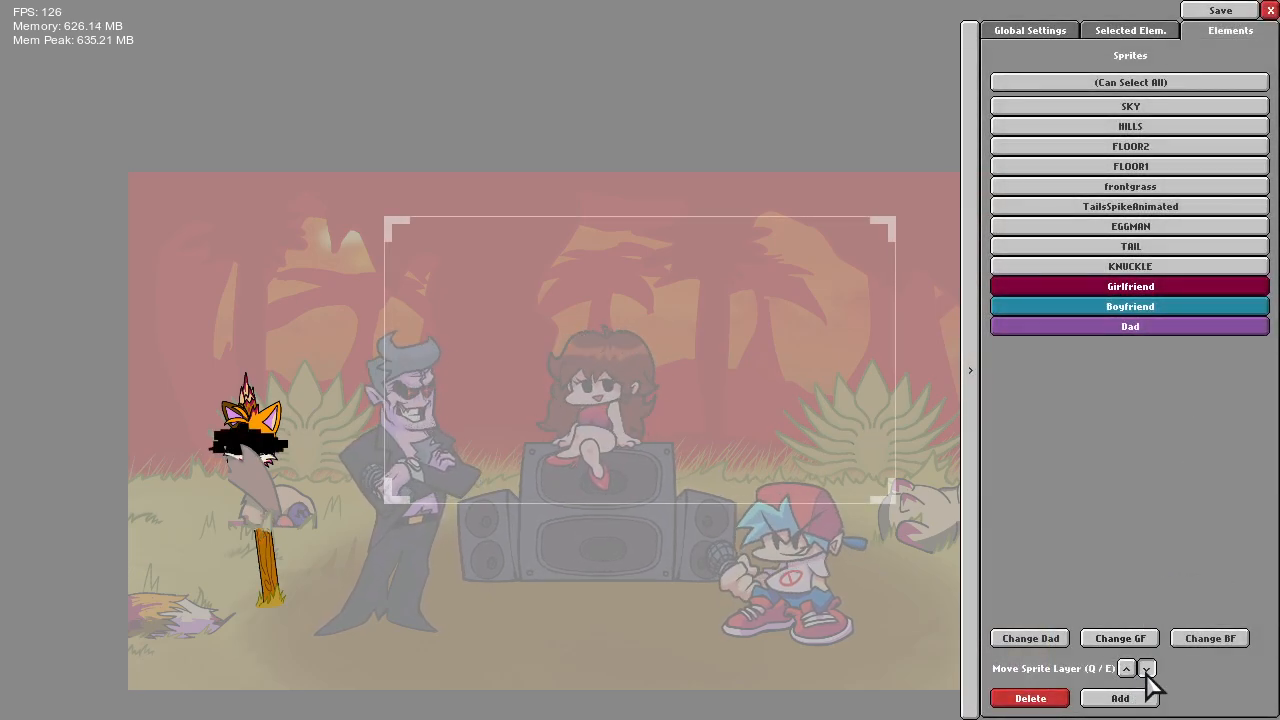
{"action": "left_click", "coordinate": [1147, 668]}
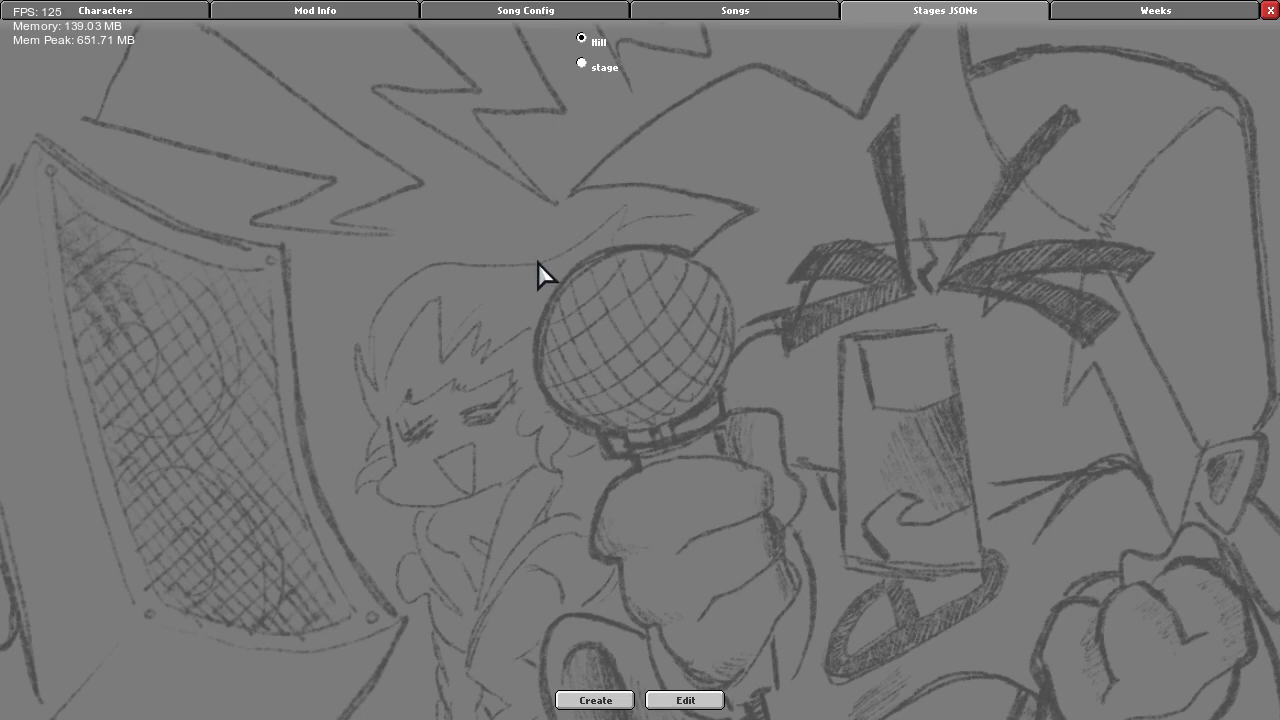
Switch the toolbox to the Song Config section
{"action": "left_click", "coordinate": [524, 10]}
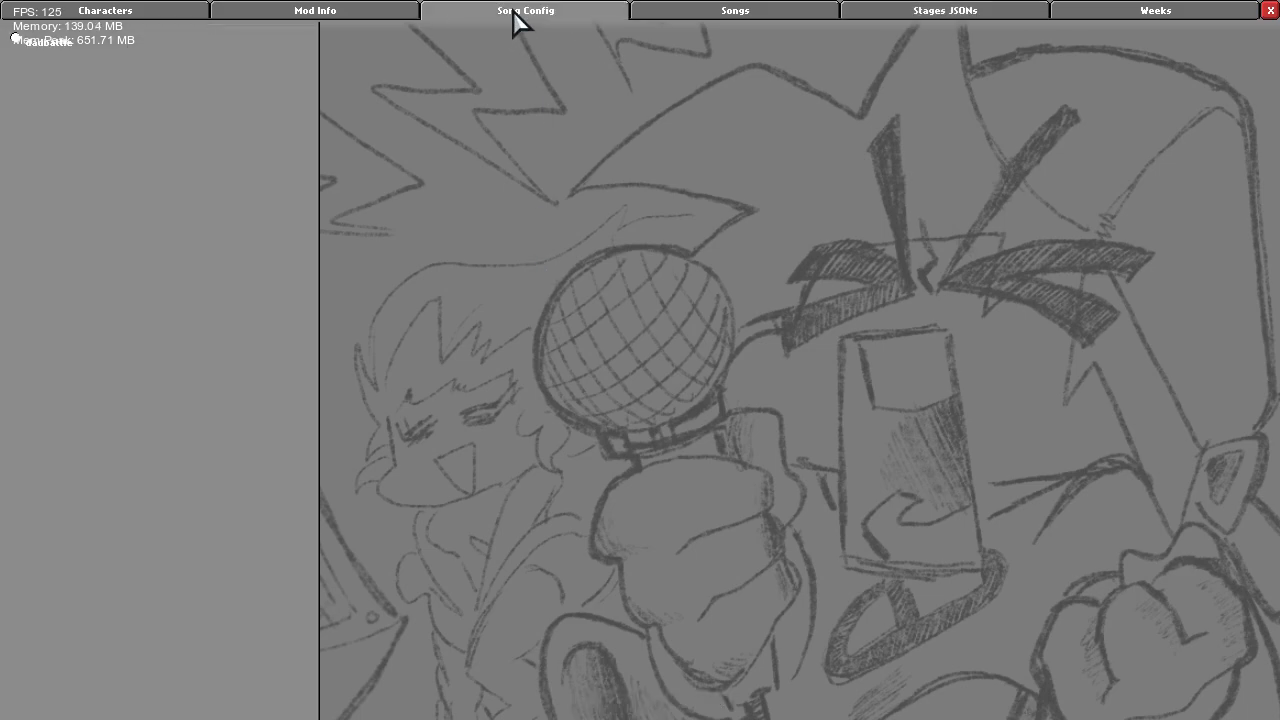
{"action": "mouse_move", "coordinate": [66, 205]}
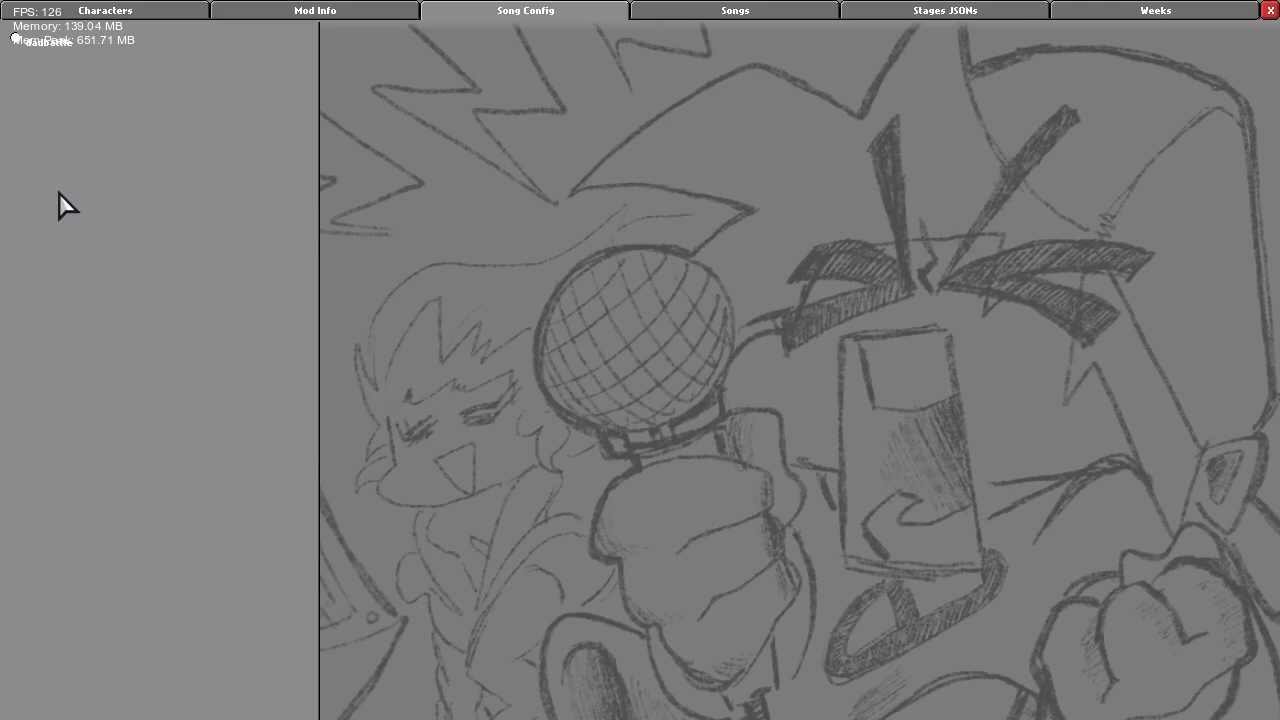
{"action": "mouse_move", "coordinate": [28, 295]}
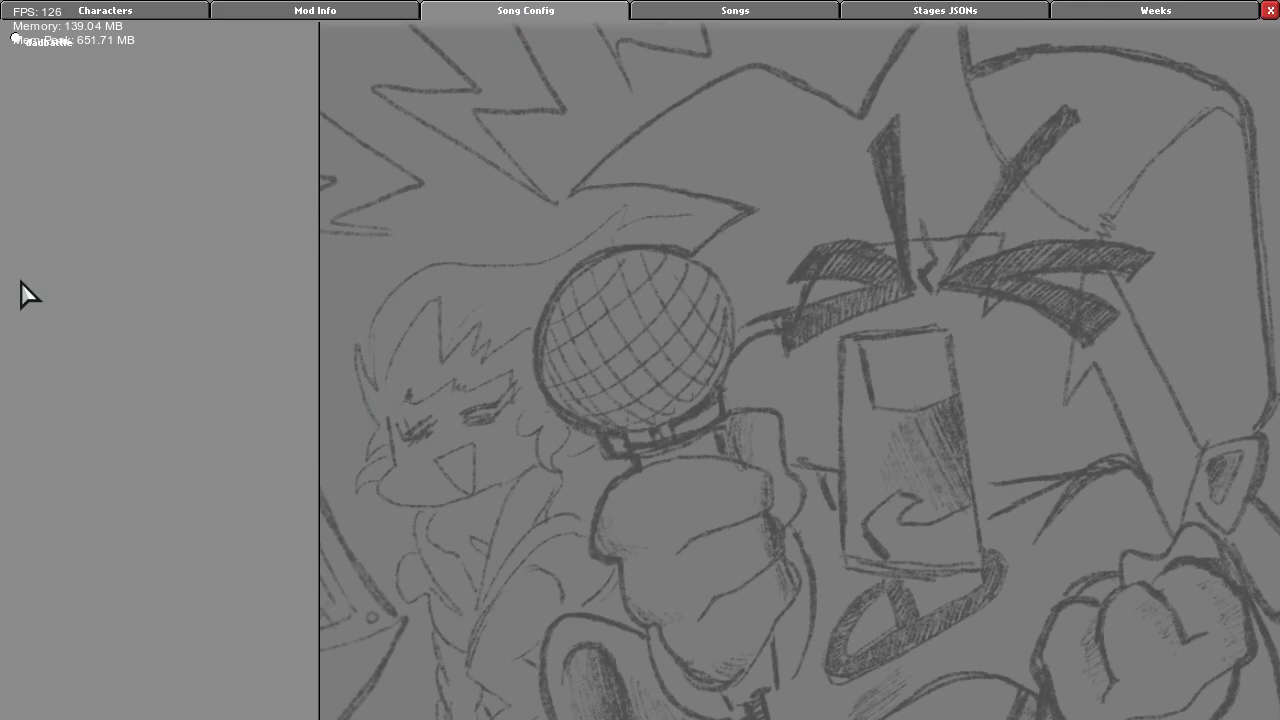
{"action": "mouse_move", "coordinate": [135, 100]}
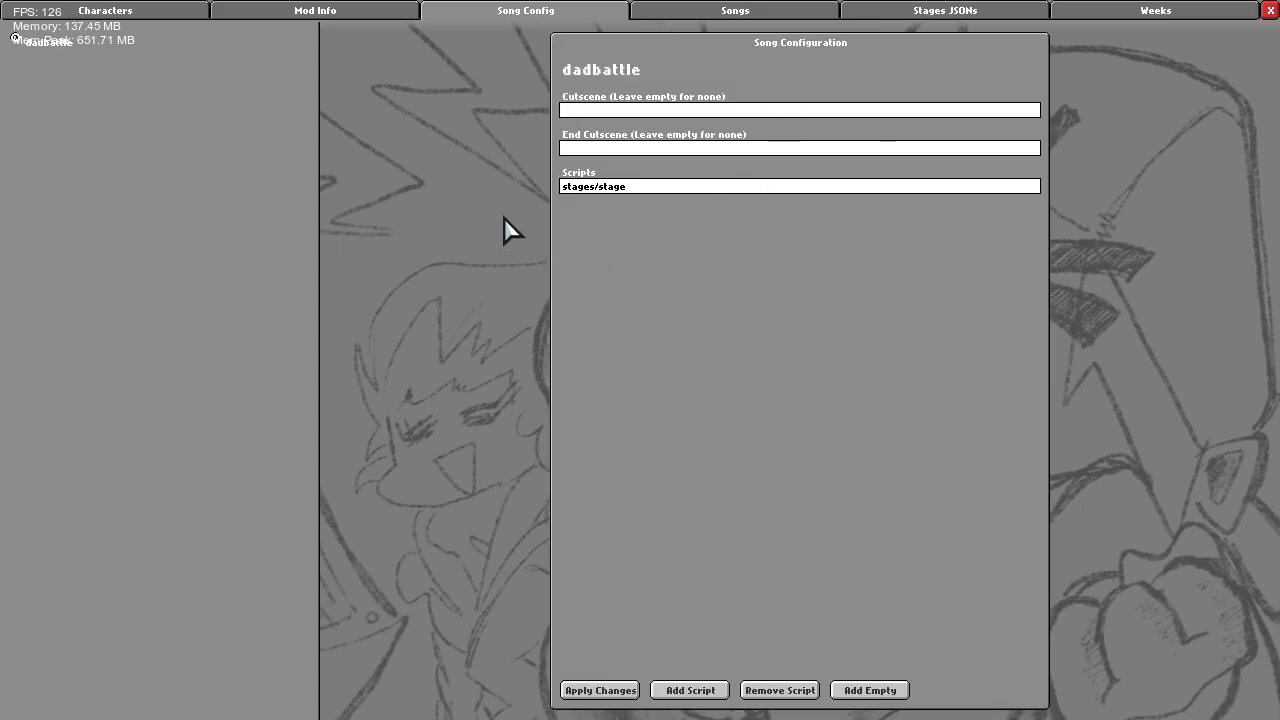
{"action": "mouse_move", "coordinate": [672, 408]}
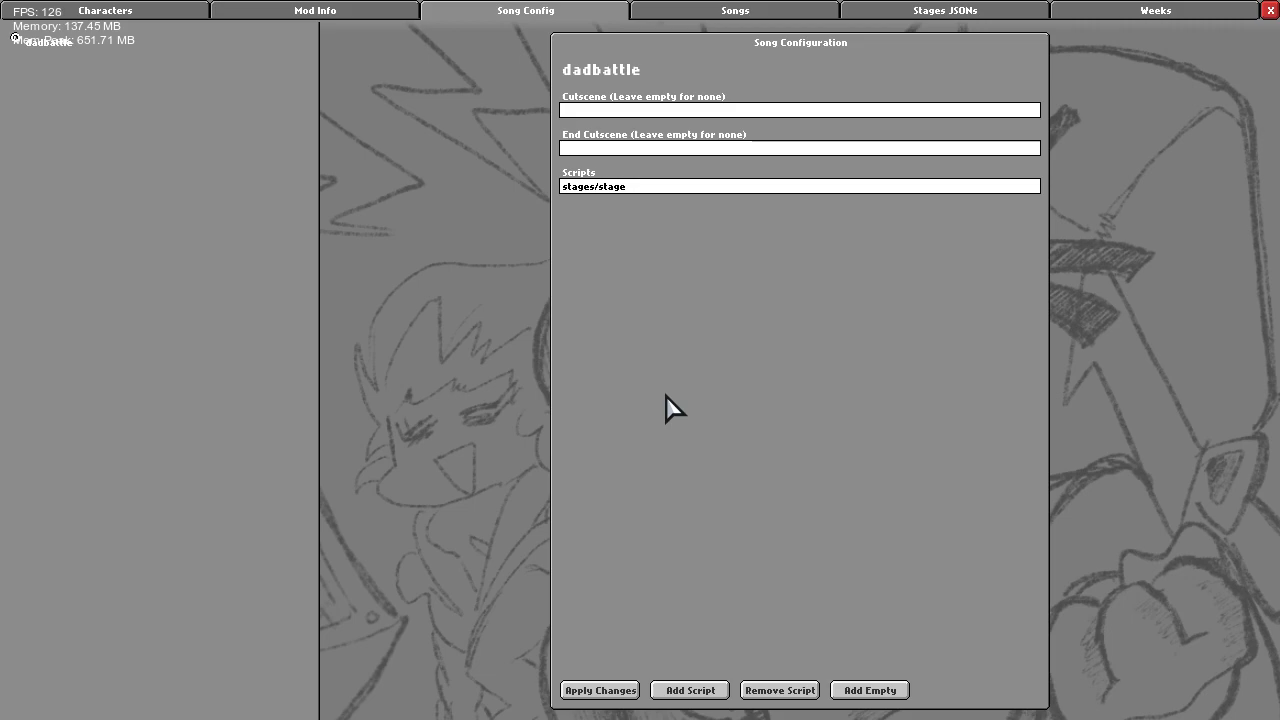
{"action": "mouse_move", "coordinate": [660, 220]}
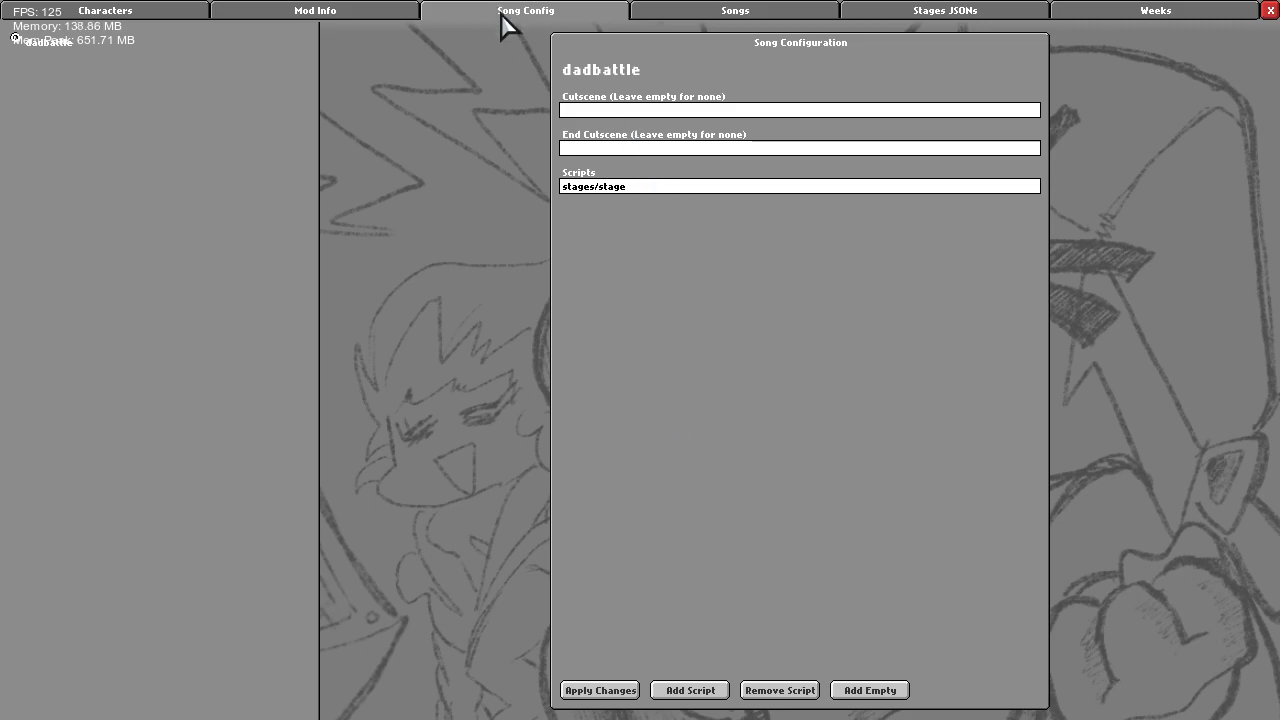
{"action": "mouse_move", "coordinate": [620, 443]}
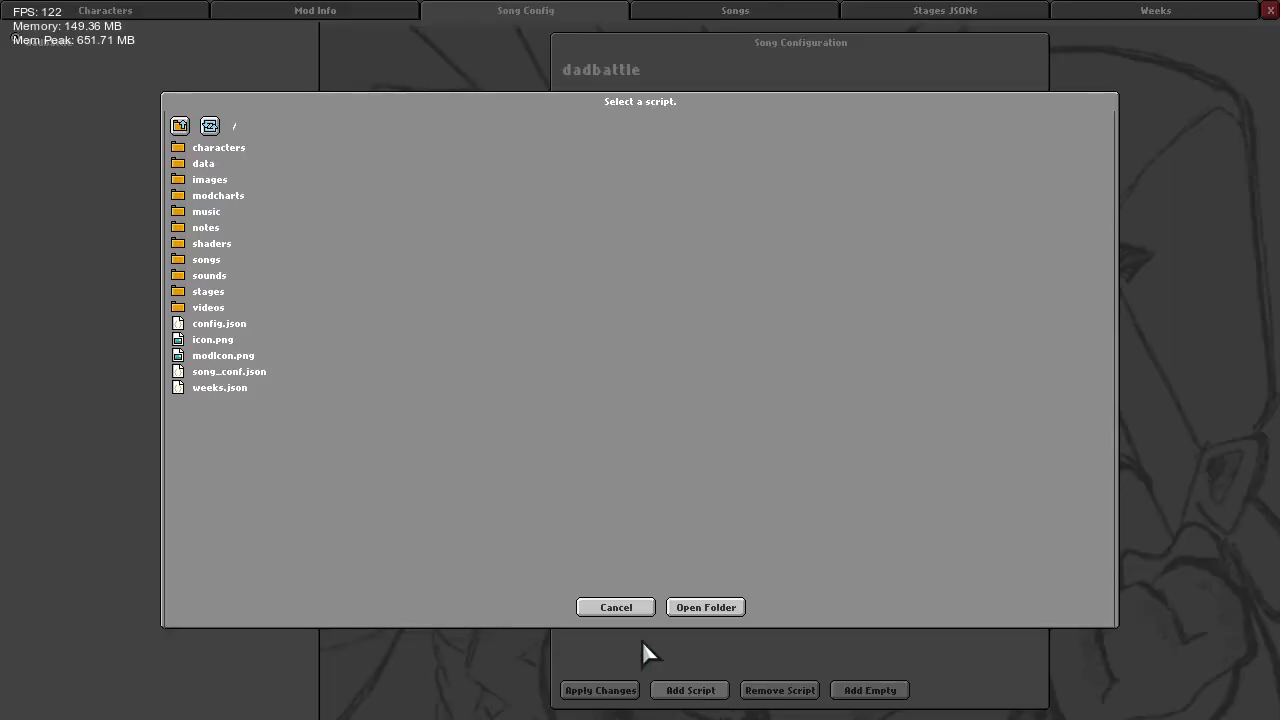
{"action": "mouse_move", "coordinate": [210, 285]}
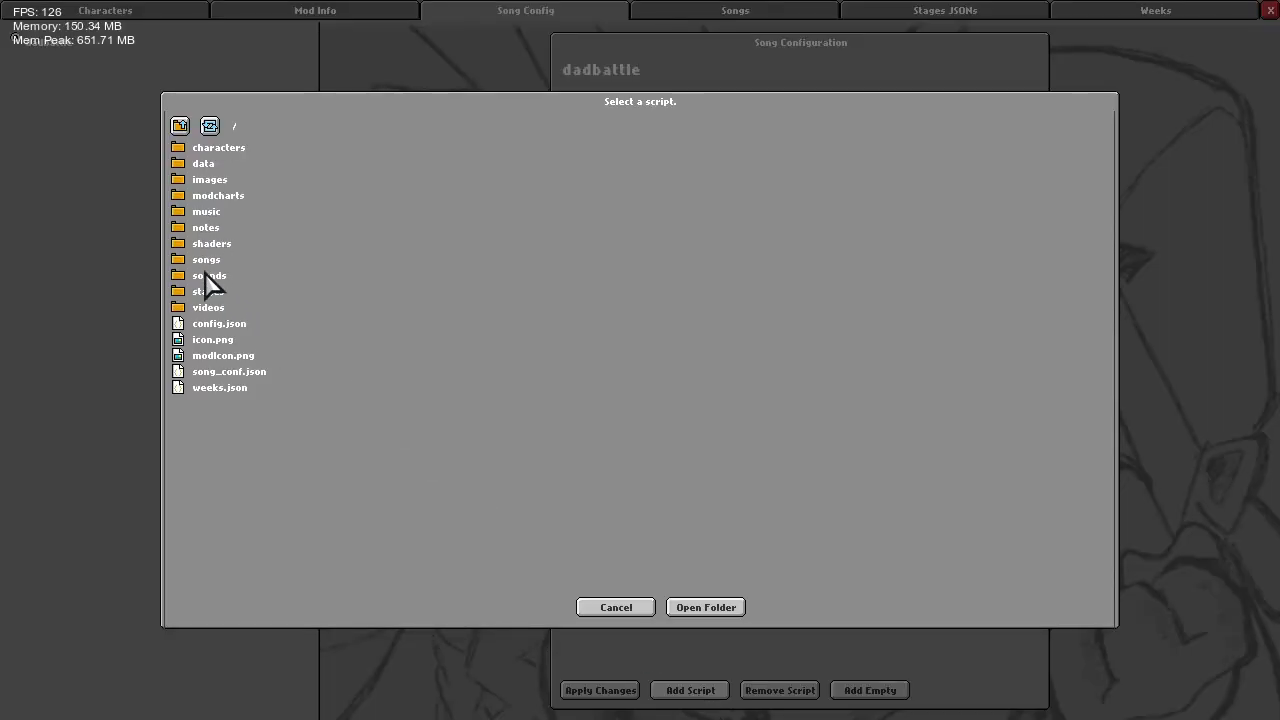
Pick stages/Hill for dadbattle and open Hill.hx from the mod folder
{"action": "double_click", "coordinate": [205, 291]}
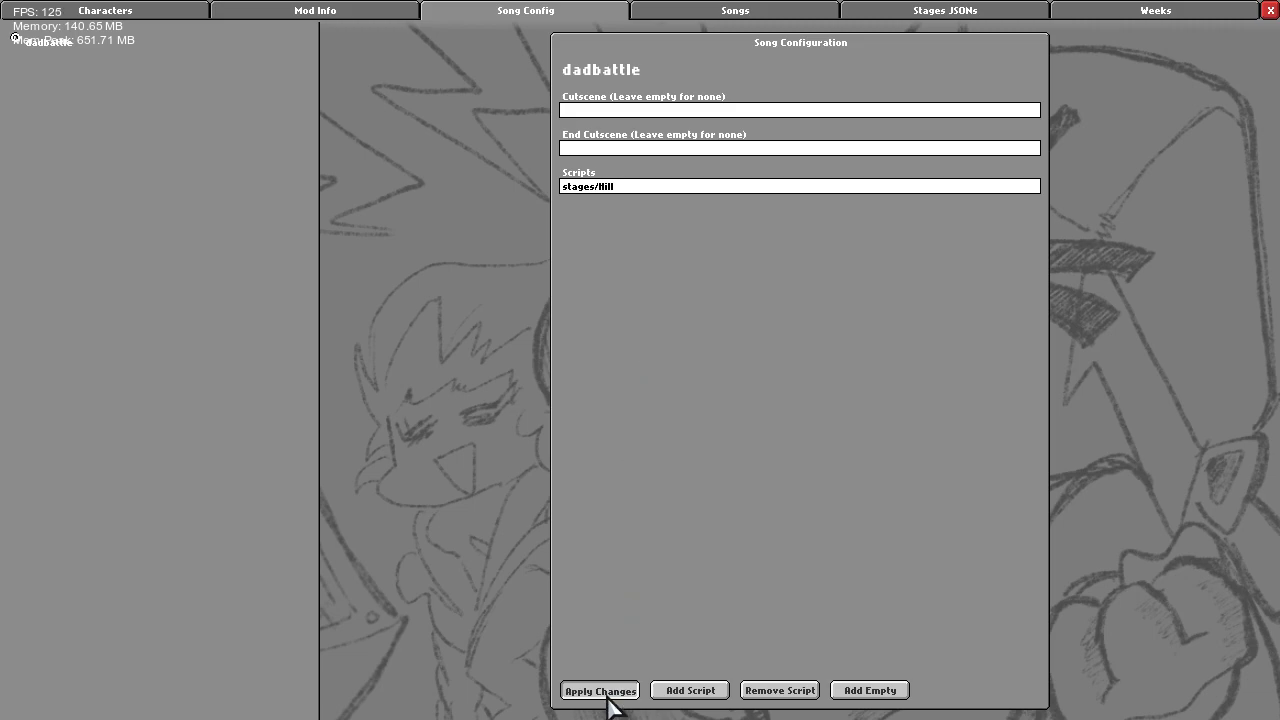
{"action": "mouse_move", "coordinate": [675, 100]}
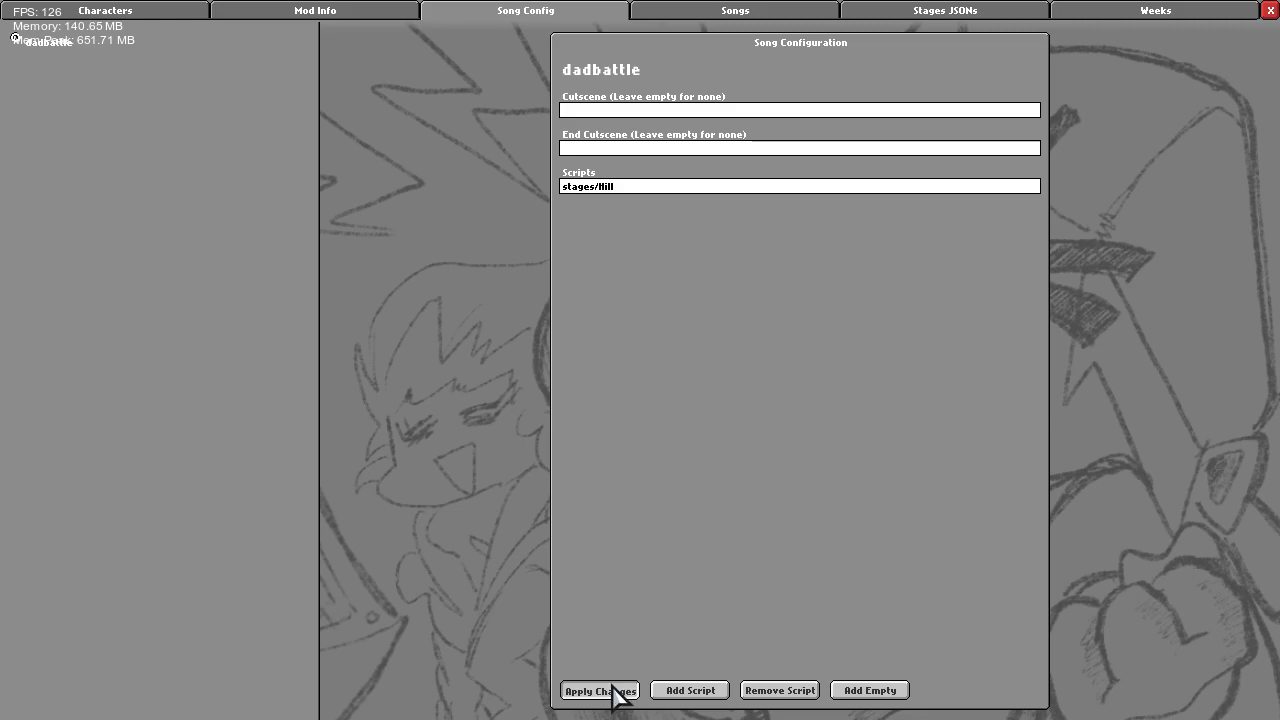
{"action": "mouse_move", "coordinate": [1015, 532]}
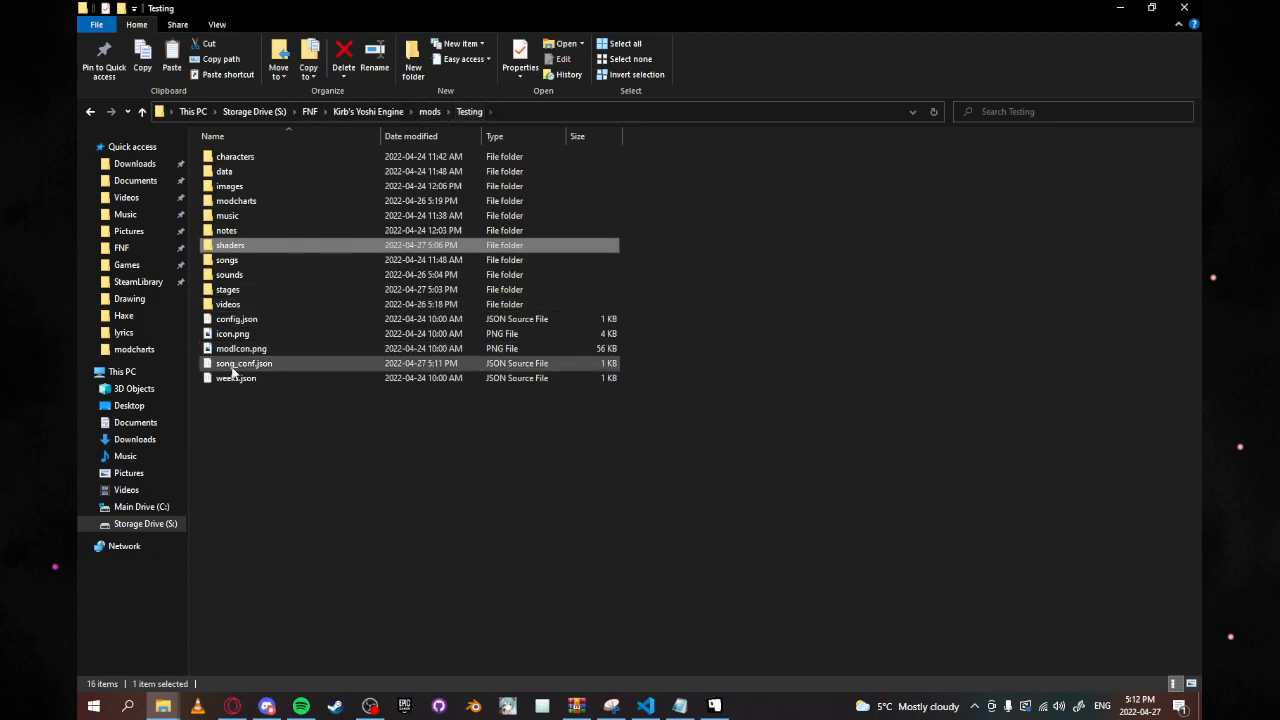
{"action": "double_click", "coordinate": [228, 289]}
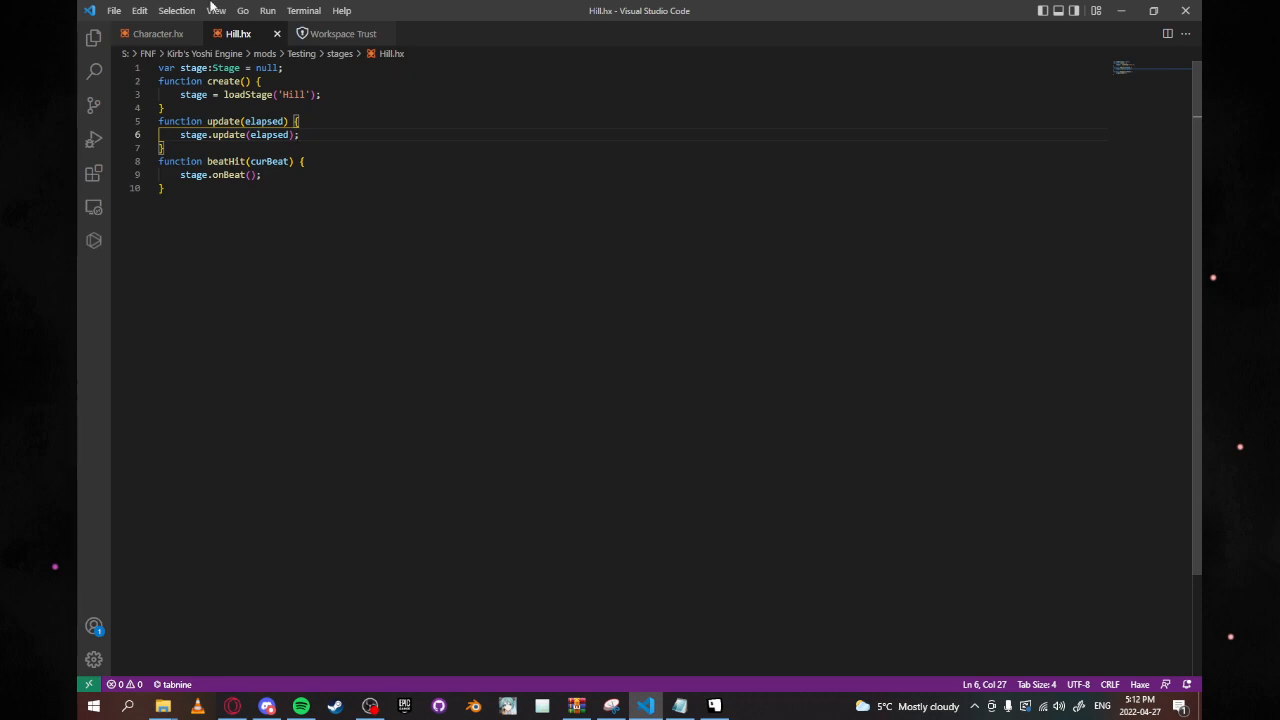
Place the caret in the Hill.hx code and open the File menu
{"action": "left_click", "coordinate": [320, 94]}
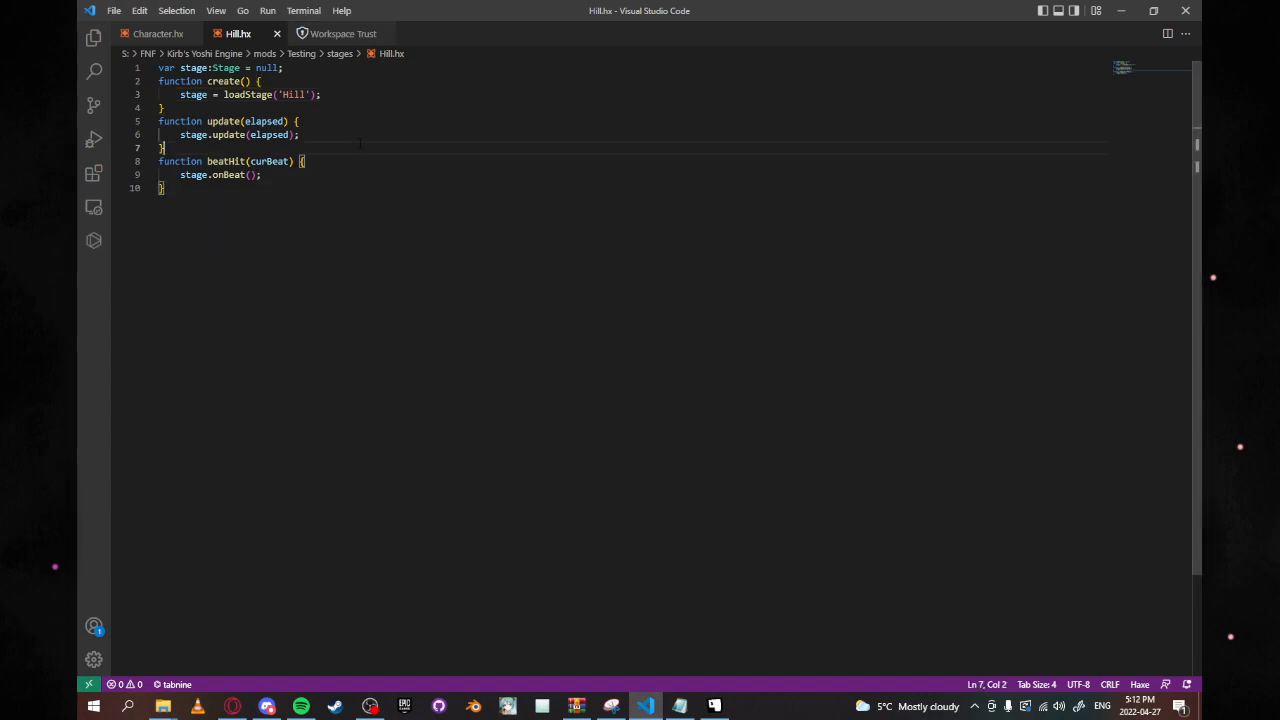
{"action": "left_click", "coordinate": [114, 10]}
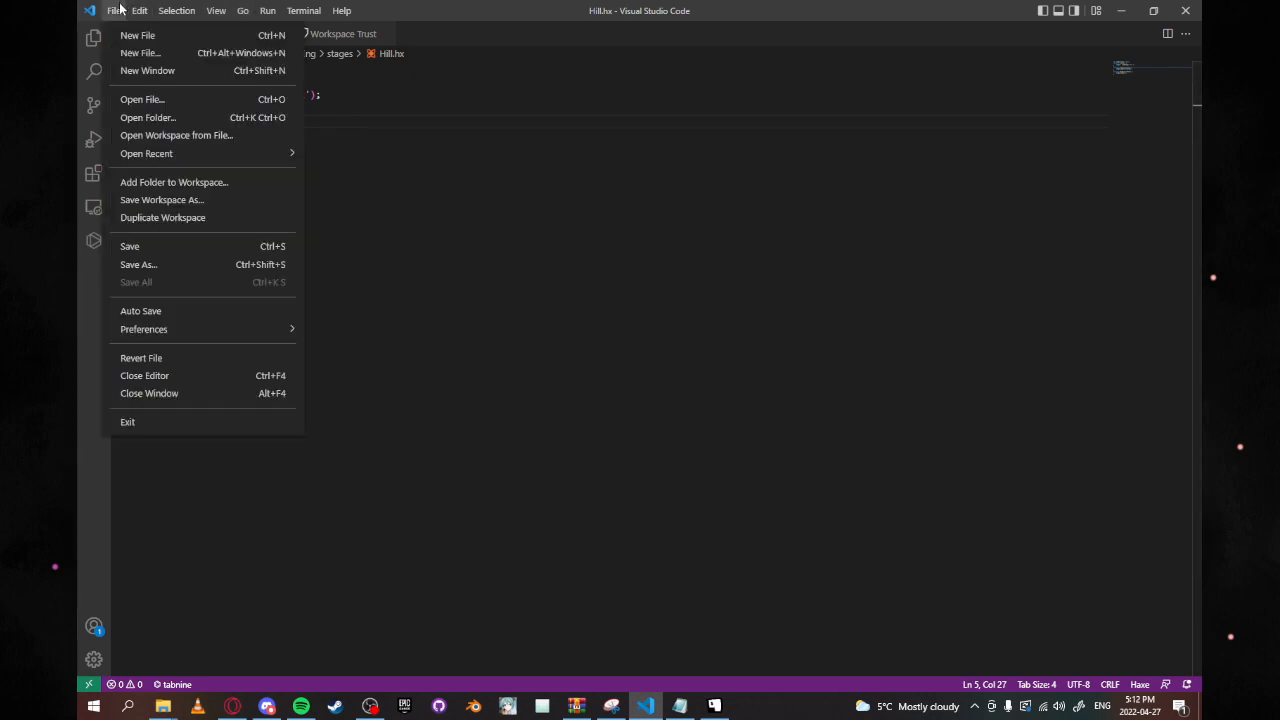